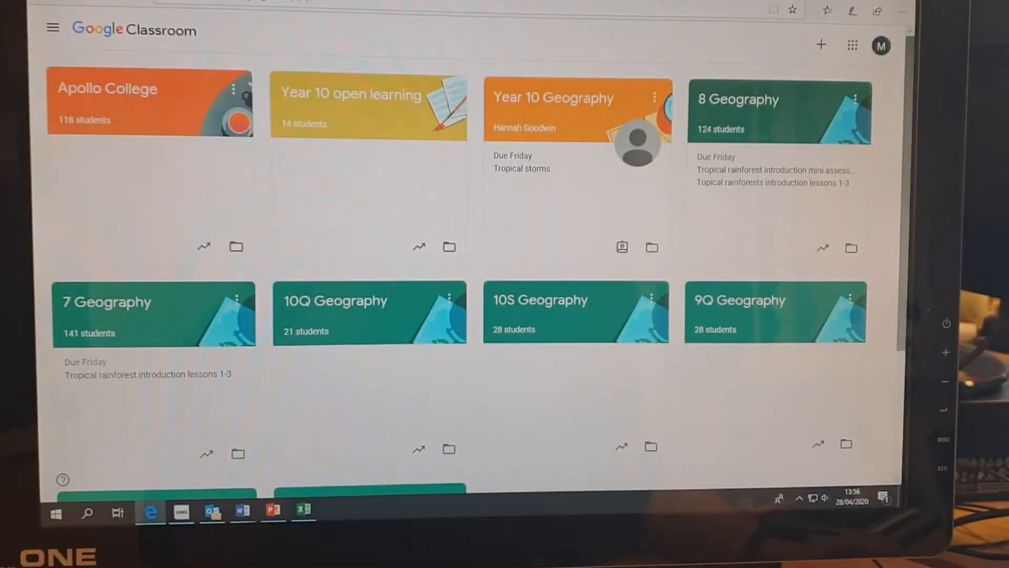
pyautogui.moveTo(818, 251)
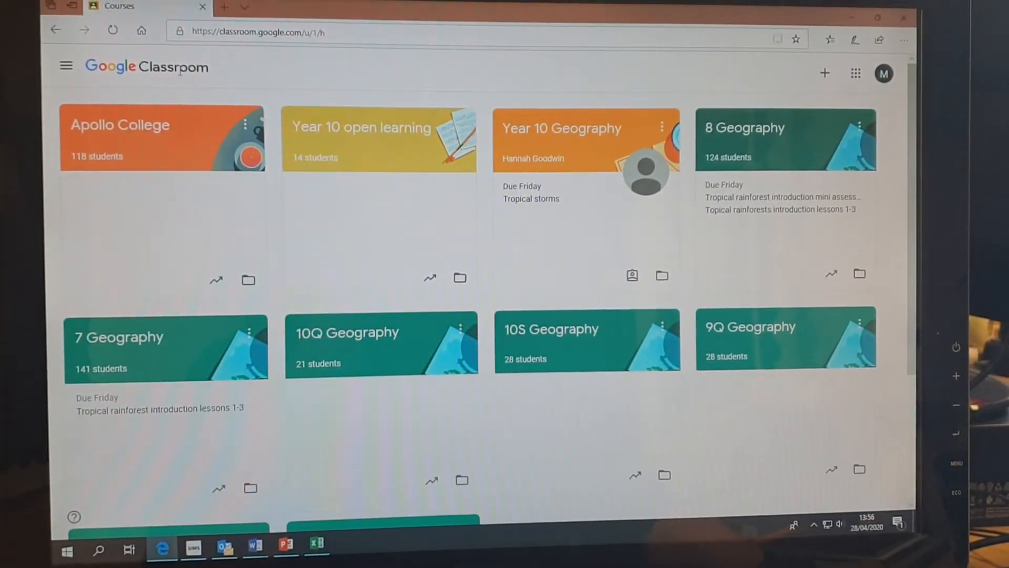
pyautogui.moveTo(808, 64)
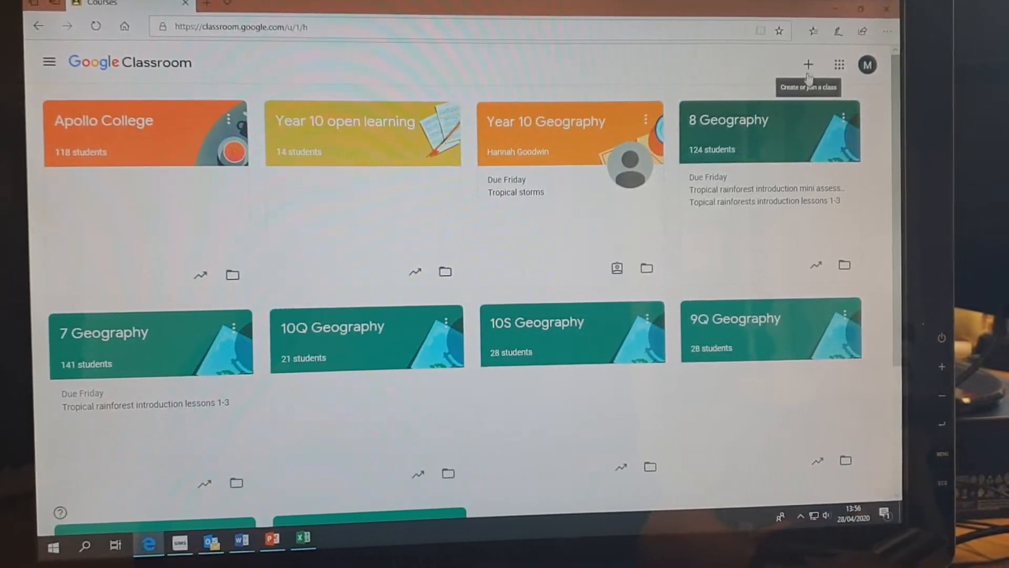
# Open the Join class form from the + menu, with no code entered.
pyautogui.click(808, 64)
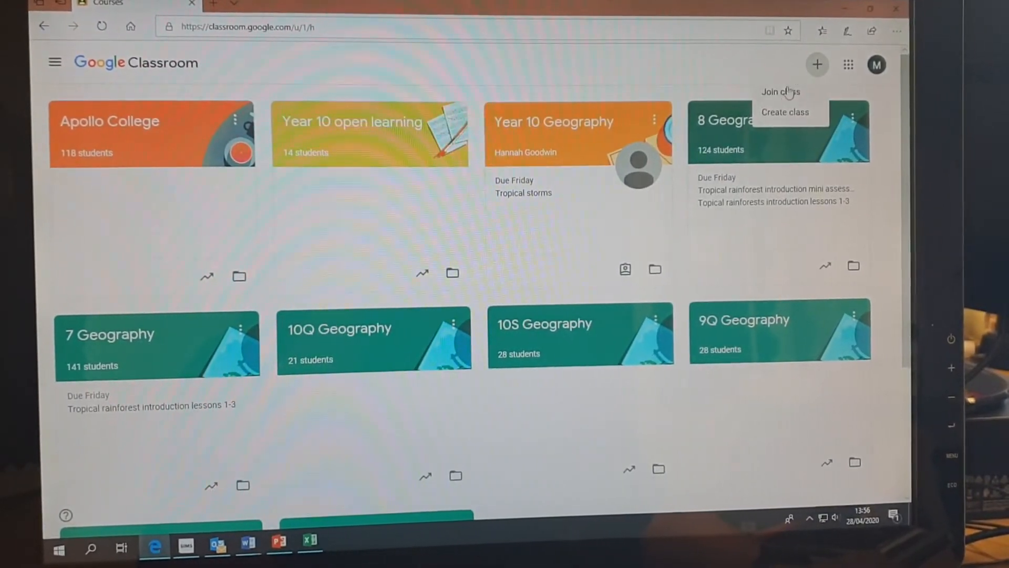
pyautogui.click(780, 92)
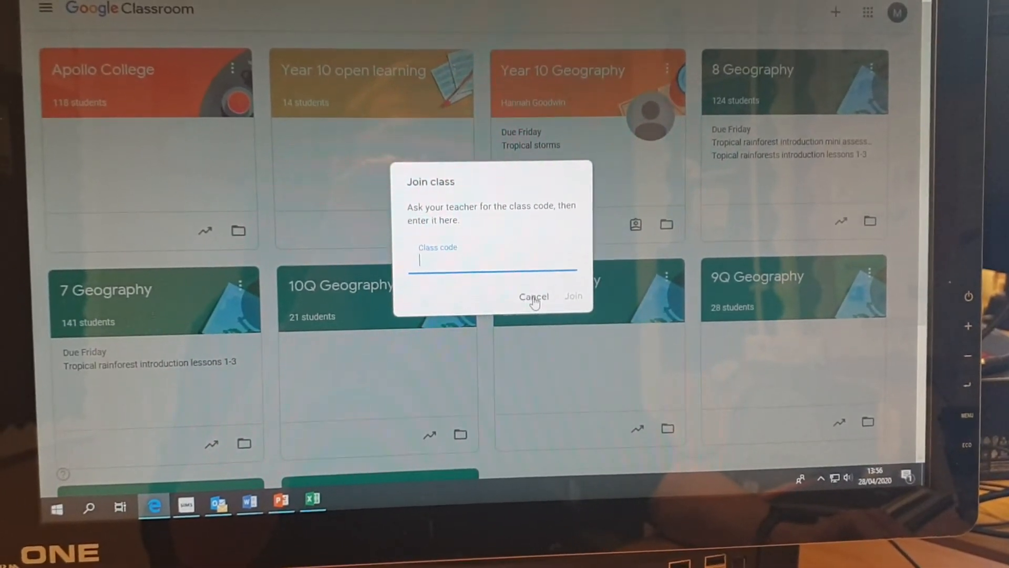
# Cancel joining and open the Year 10 Geography class, browsing its stream posts.
pyautogui.click(534, 296)
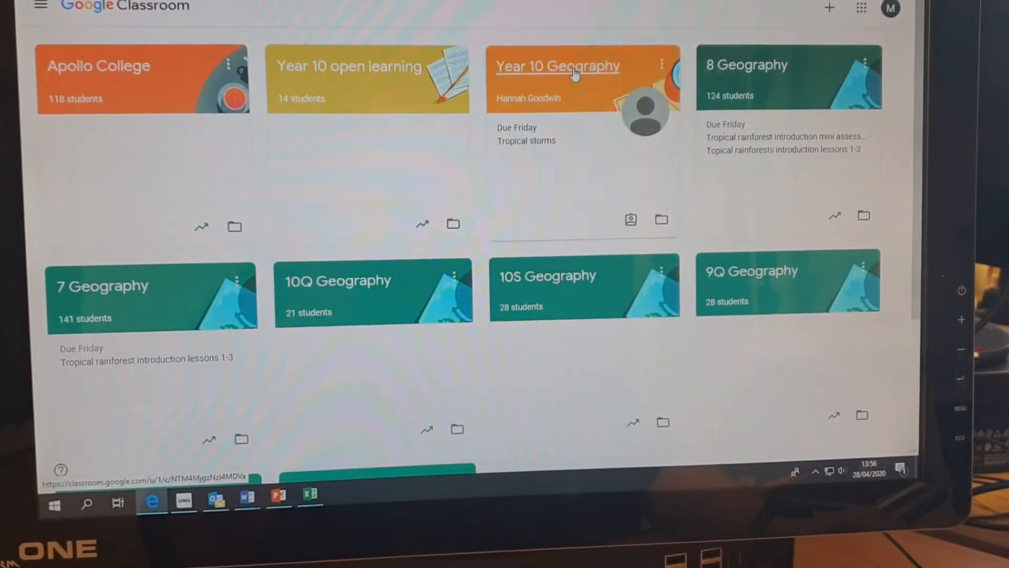
pyautogui.click(557, 66)
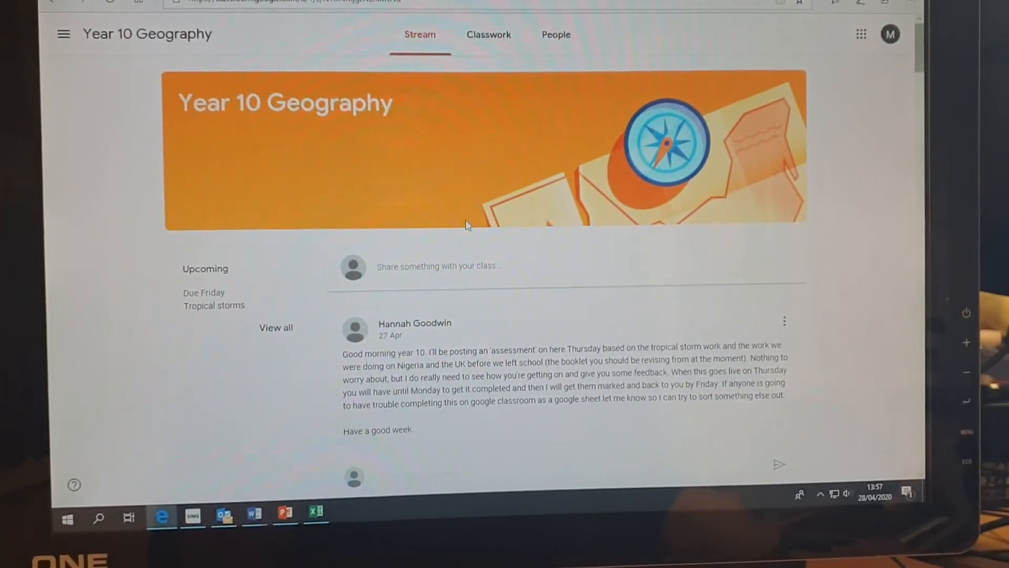
pyautogui.scroll(-3)
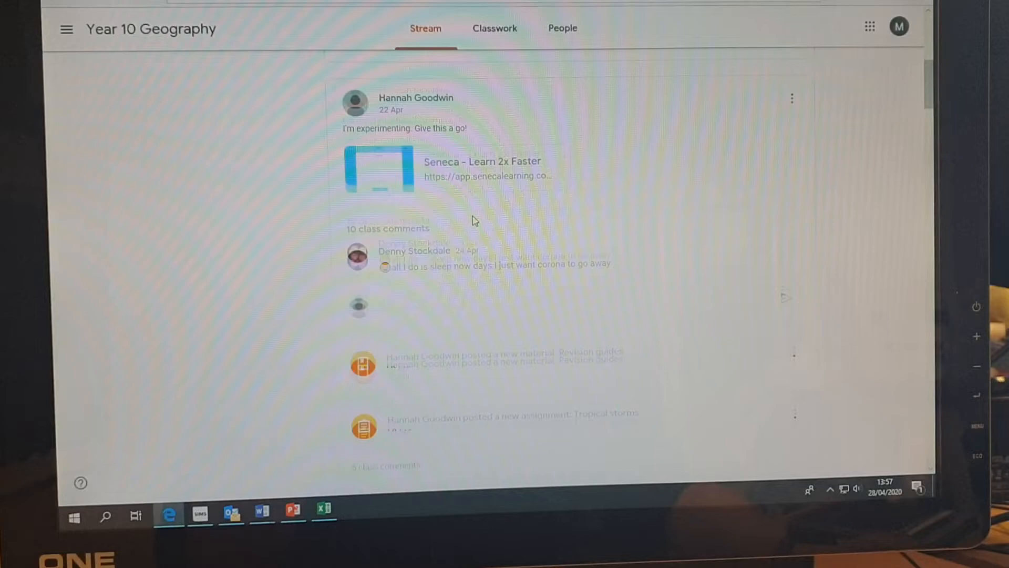
pyautogui.scroll(-3)
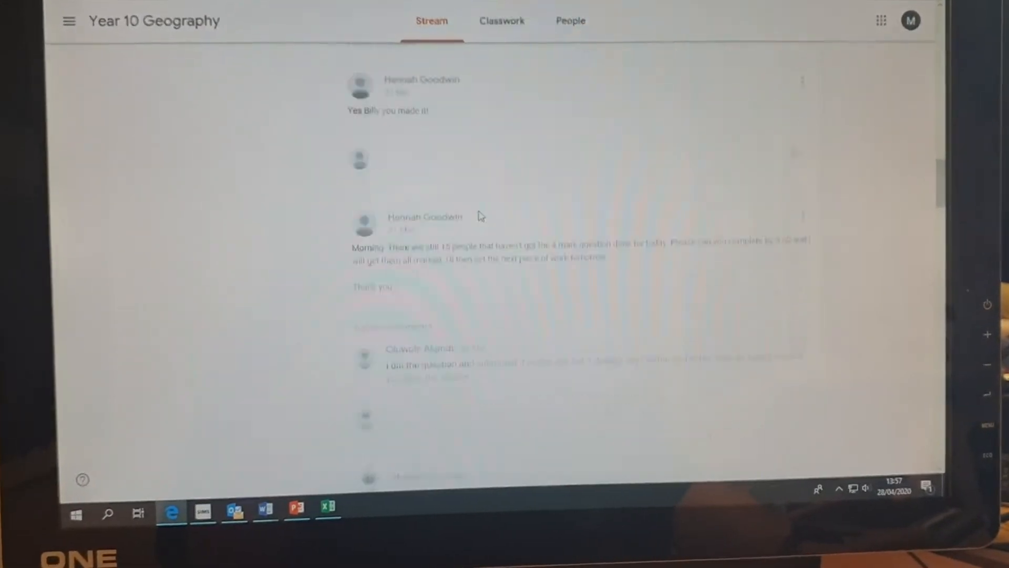
pyautogui.scroll(3)
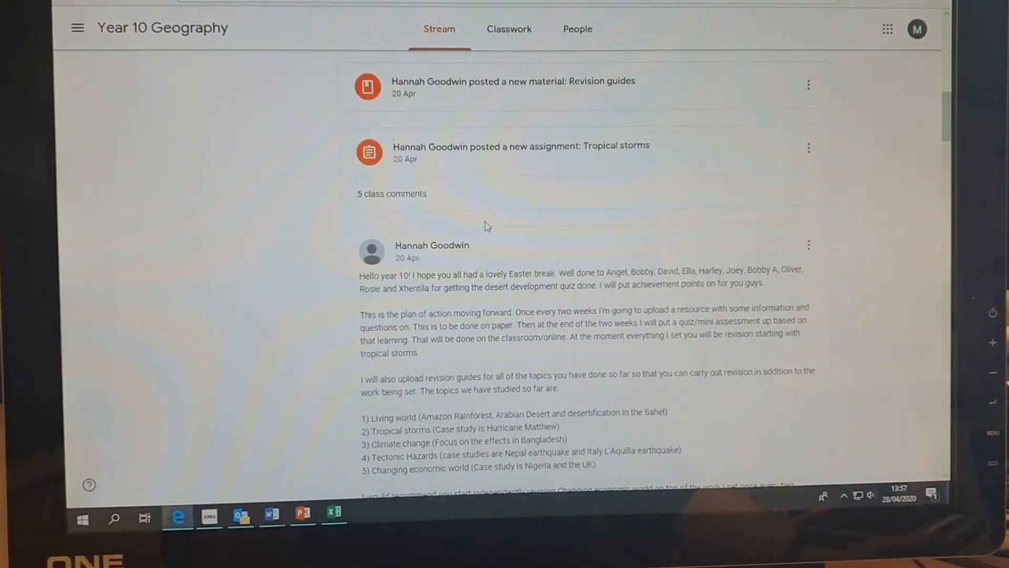
pyautogui.scroll(3)
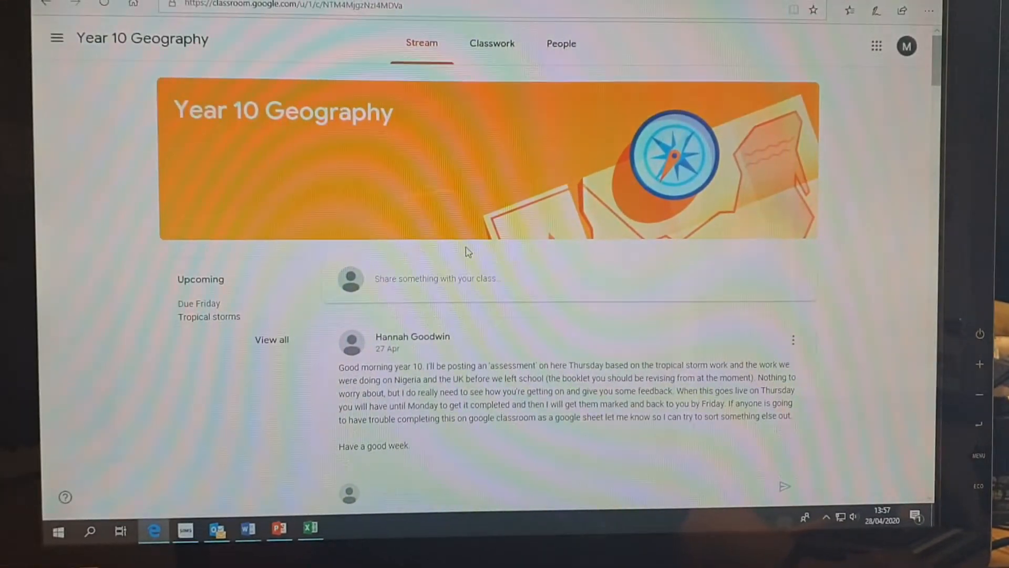
pyautogui.scroll(-3)
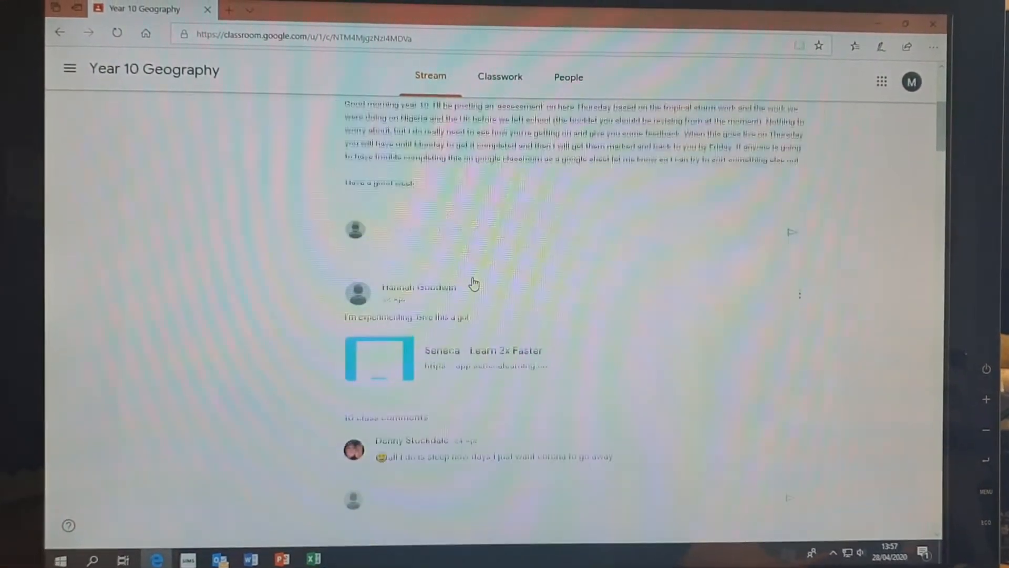
pyautogui.scroll(3)
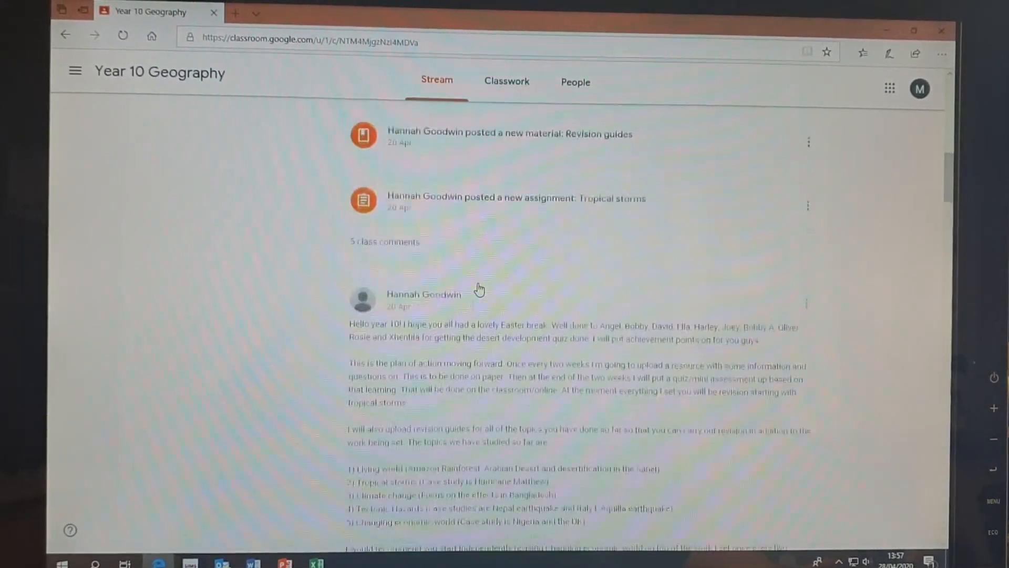
pyautogui.scroll(3)
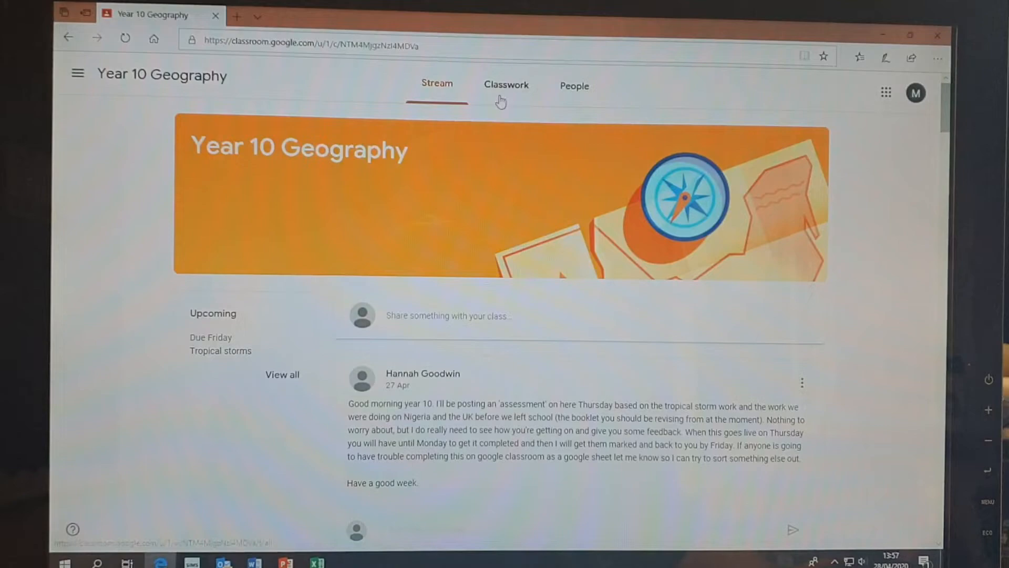
# Find the 'Development opportunities in a hot desert' assignment under Classwork and open it.
pyautogui.click(505, 84)
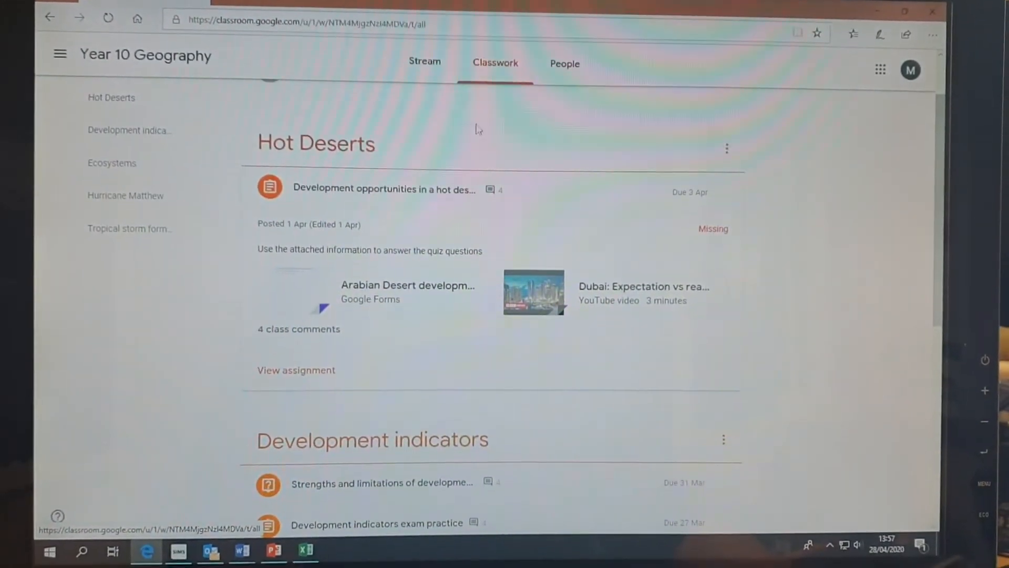
pyautogui.scroll(3)
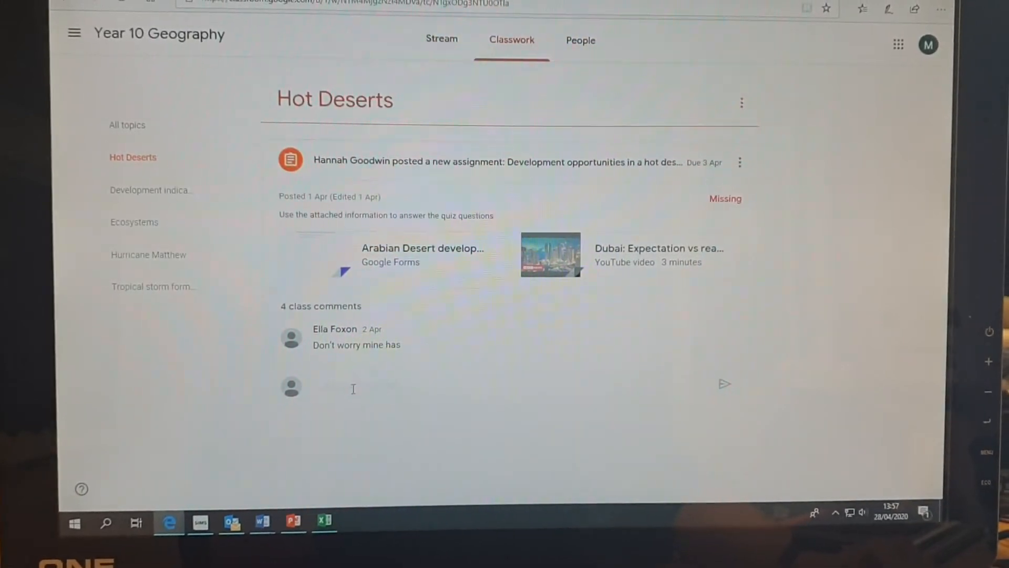
pyautogui.click(419, 385)
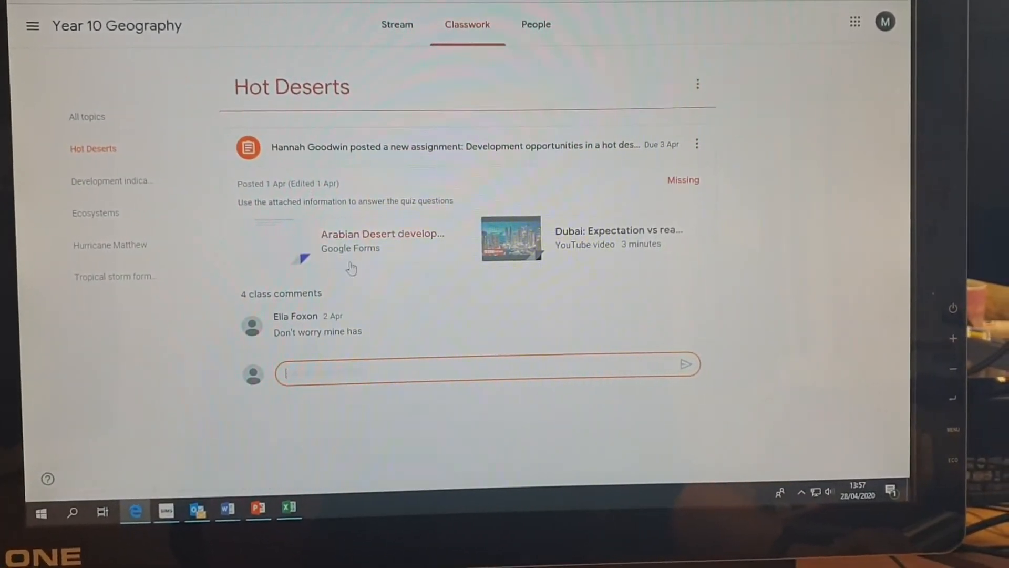
pyautogui.click(457, 145)
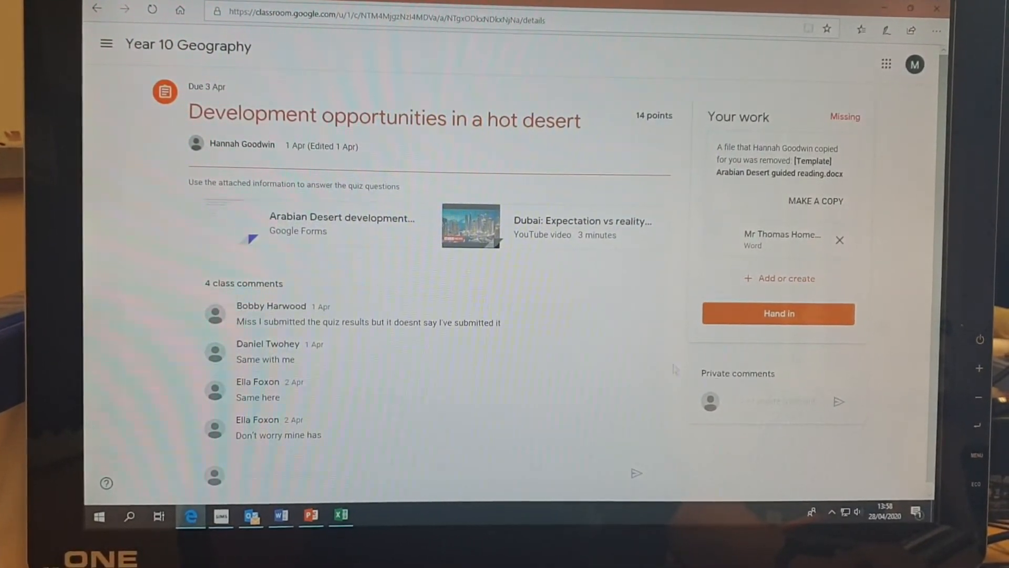
# Remove the previously attached Word file from Your work.
pyautogui.click(785, 397)
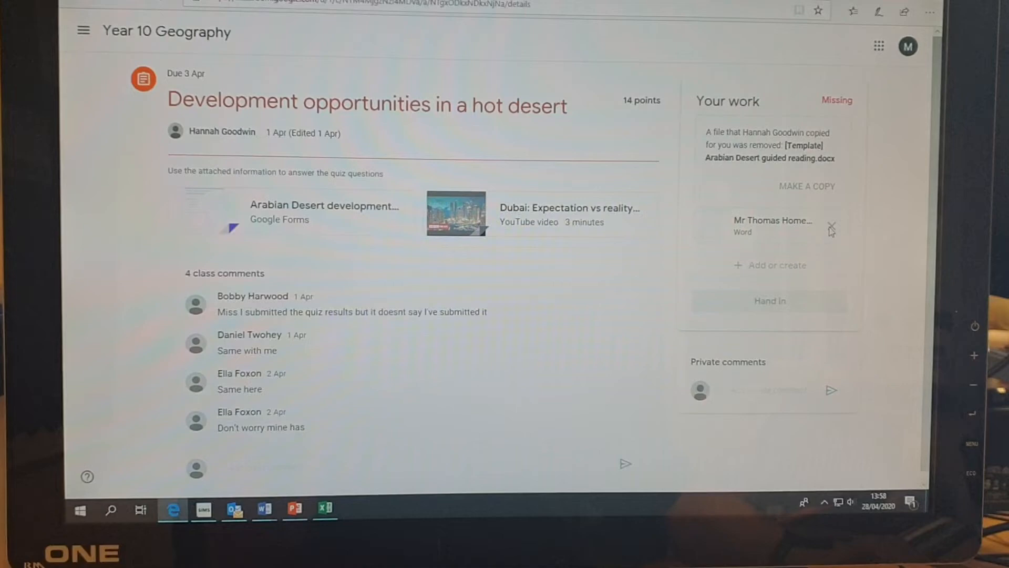
pyautogui.click(831, 230)
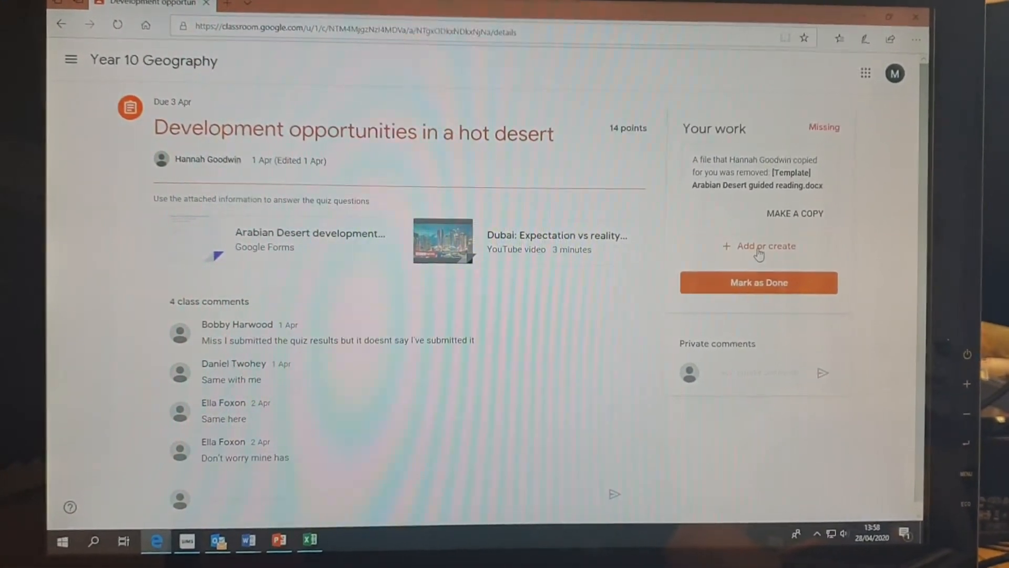
# Upload the Home Learning Word document from the Desktop as your work.
pyautogui.click(766, 246)
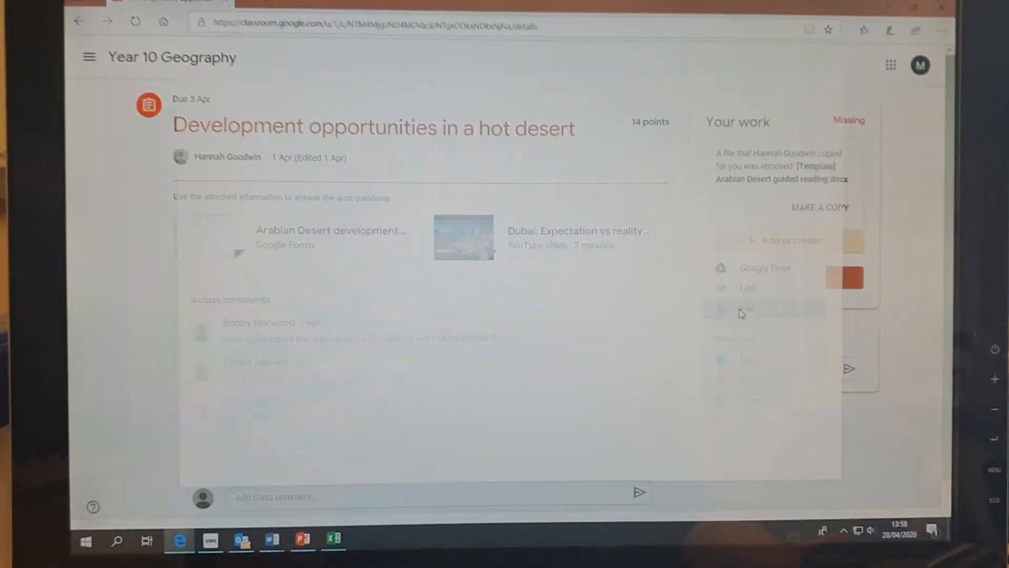
pyautogui.click(765, 267)
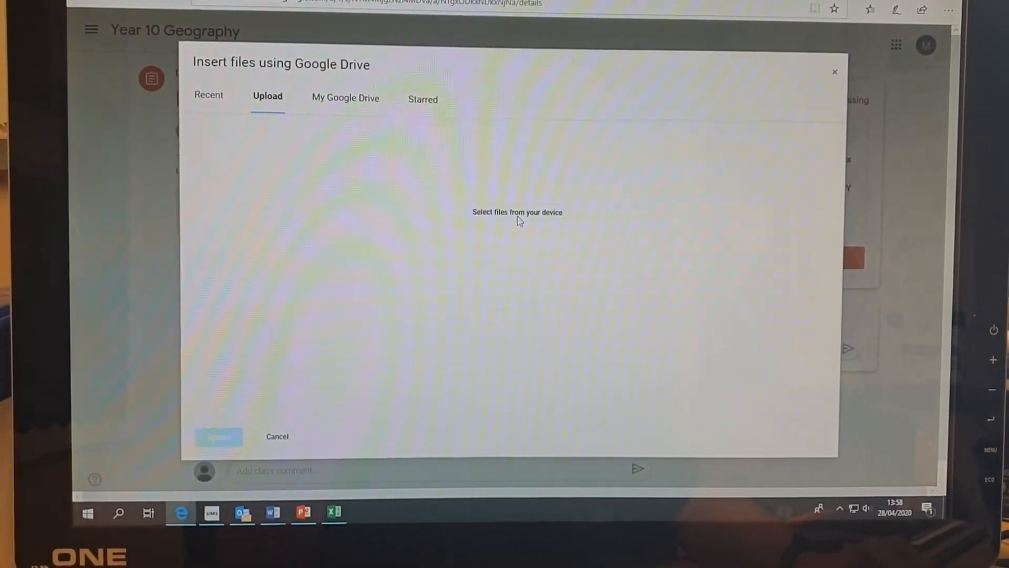
pyautogui.click(517, 212)
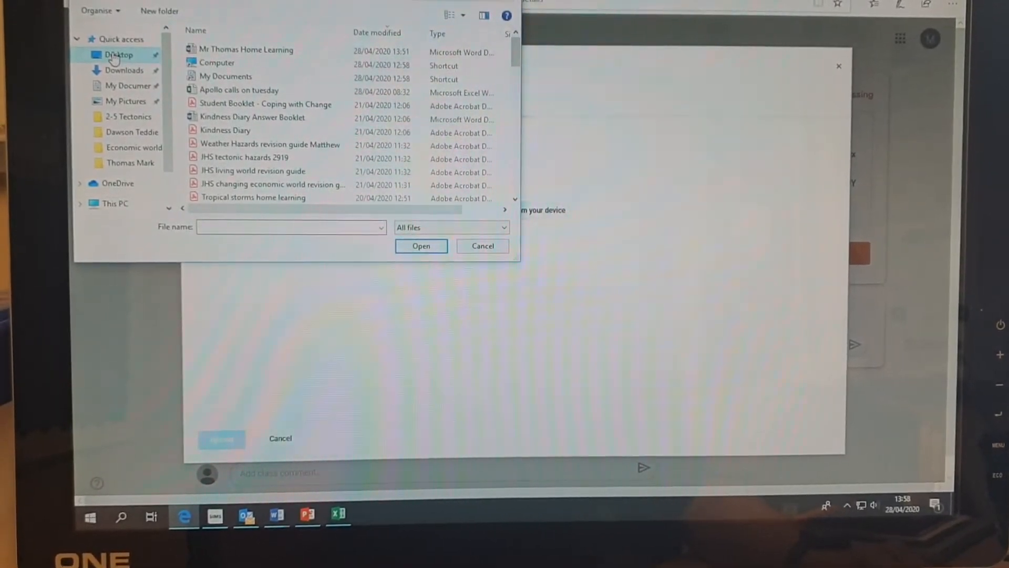
pyautogui.moveTo(246, 51)
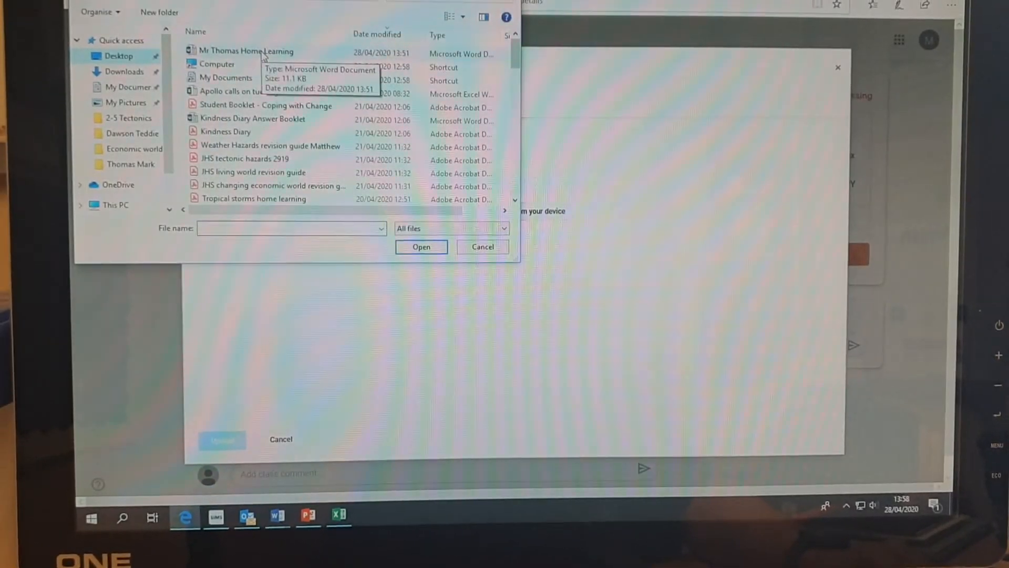
pyautogui.click(250, 51)
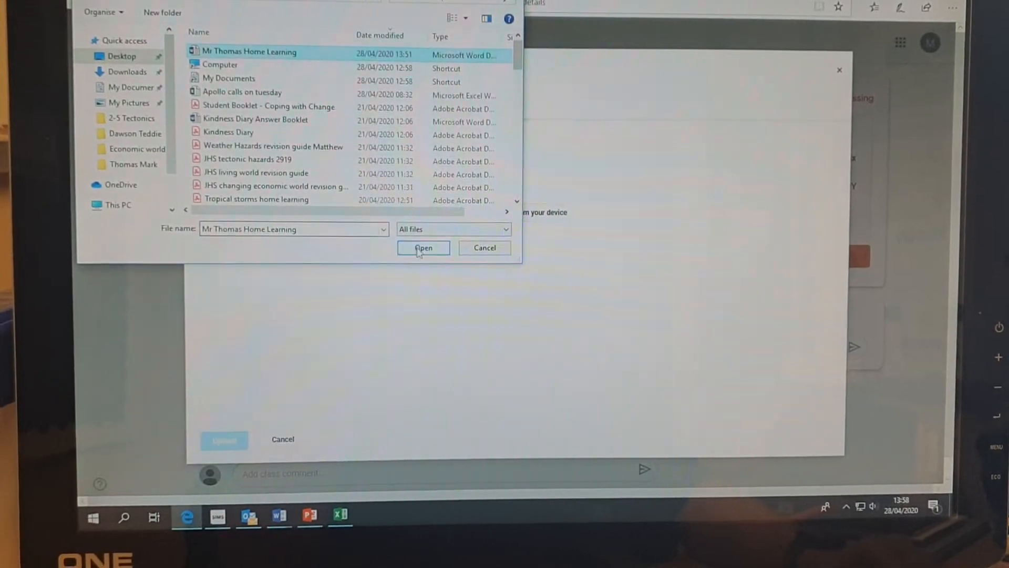
pyautogui.click(424, 247)
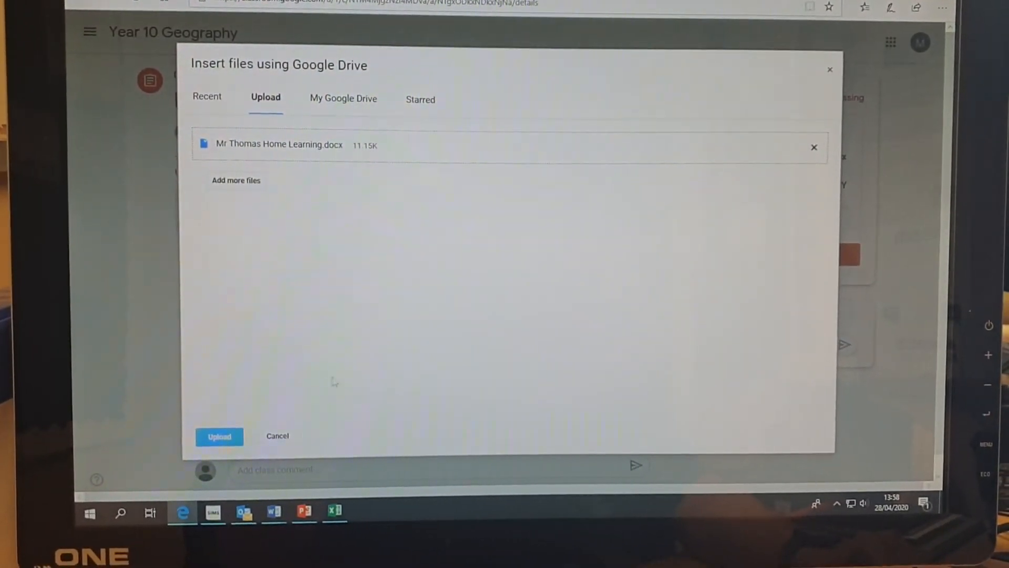
pyautogui.click(219, 435)
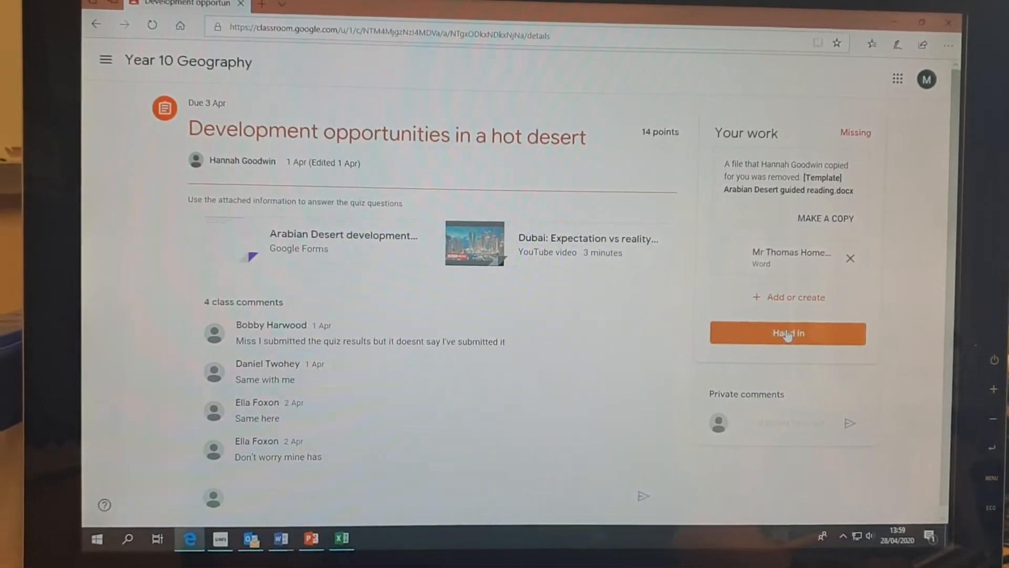
pyautogui.click(787, 333)
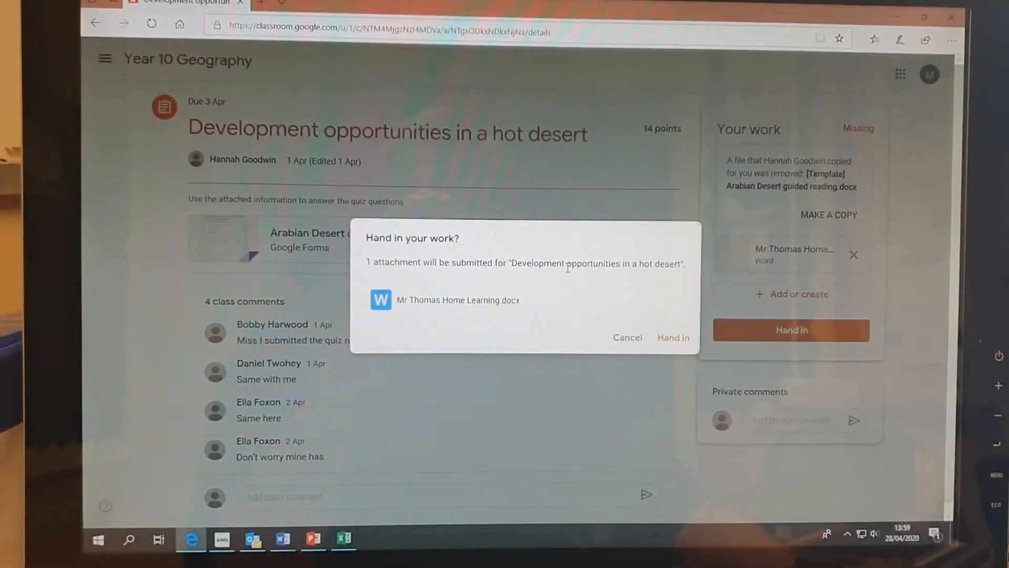
# Confirm handing in the Word document so it shows Handed in late.
pyautogui.click(673, 338)
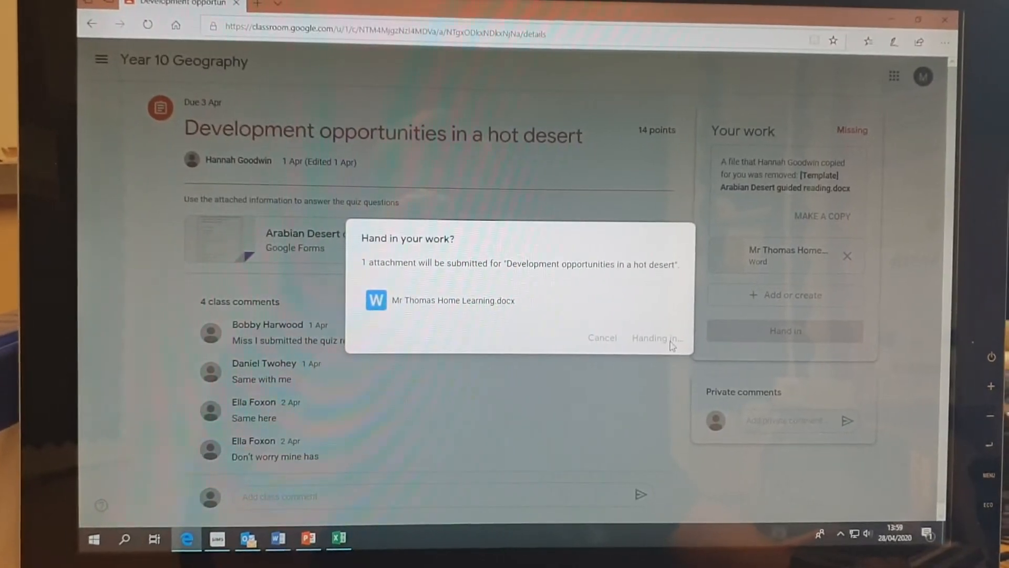
pyautogui.click(656, 338)
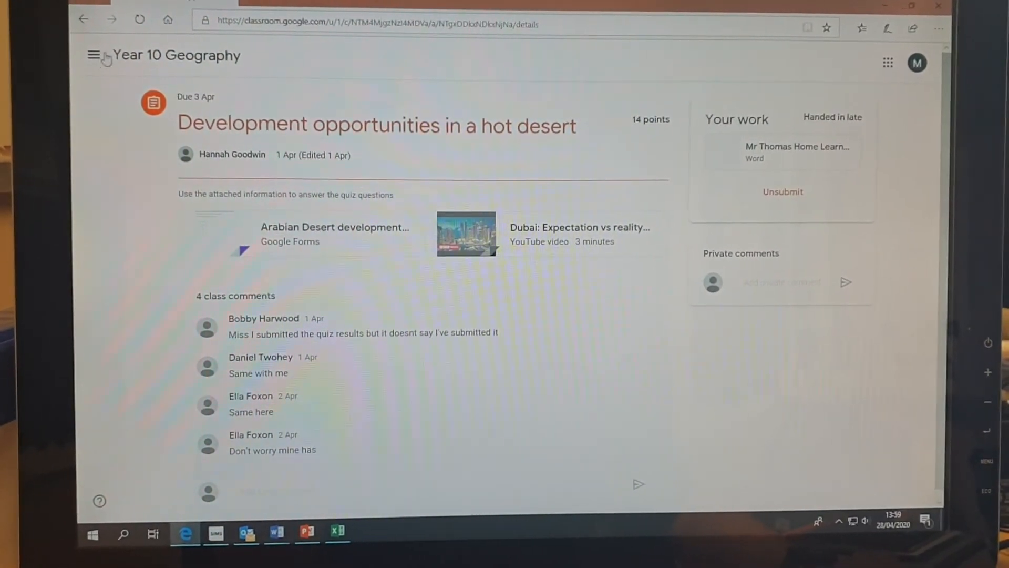
pyautogui.click(94, 54)
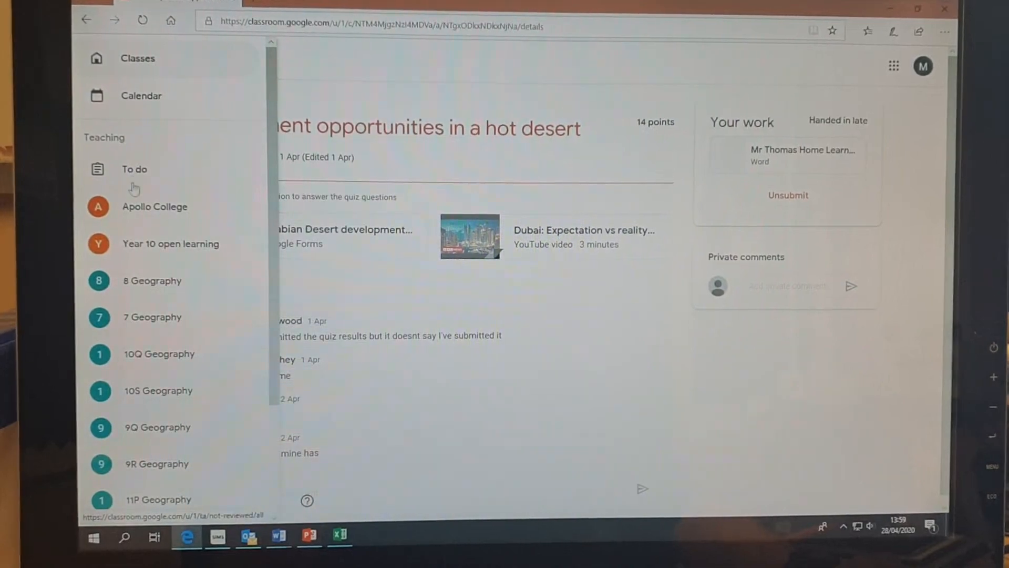